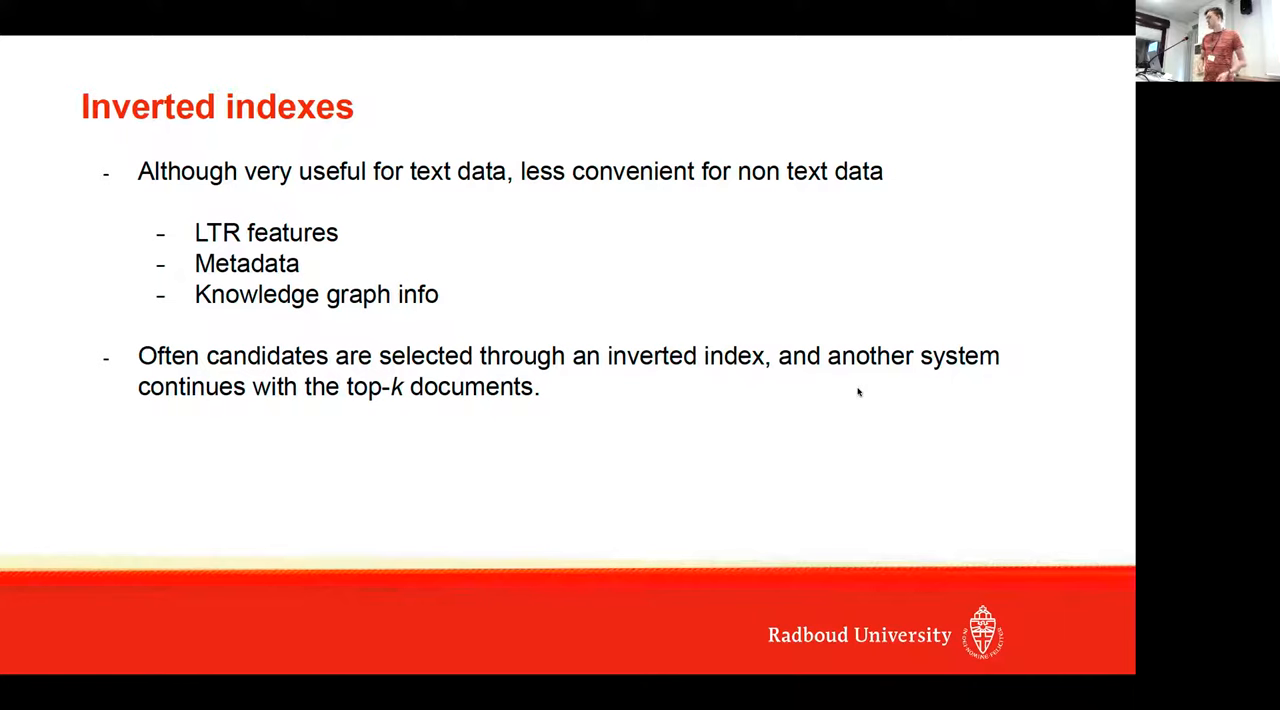
pyautogui.press('Right')
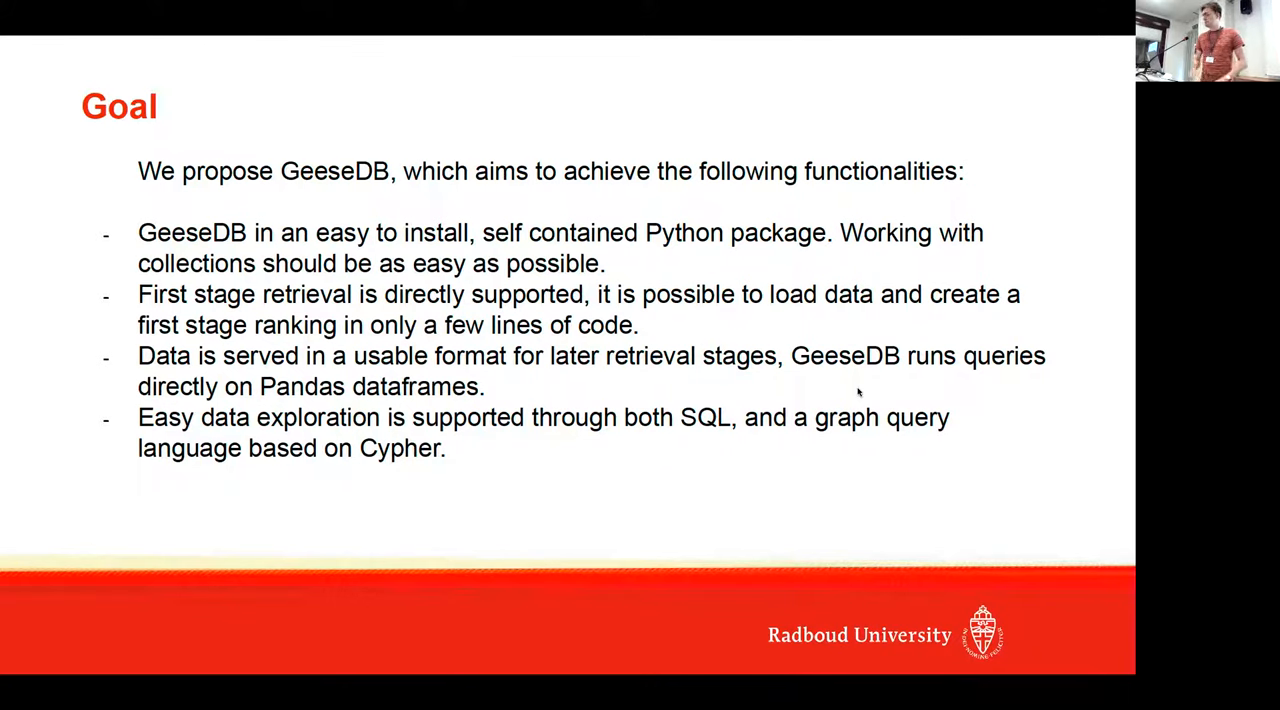
pyautogui.press('Right')
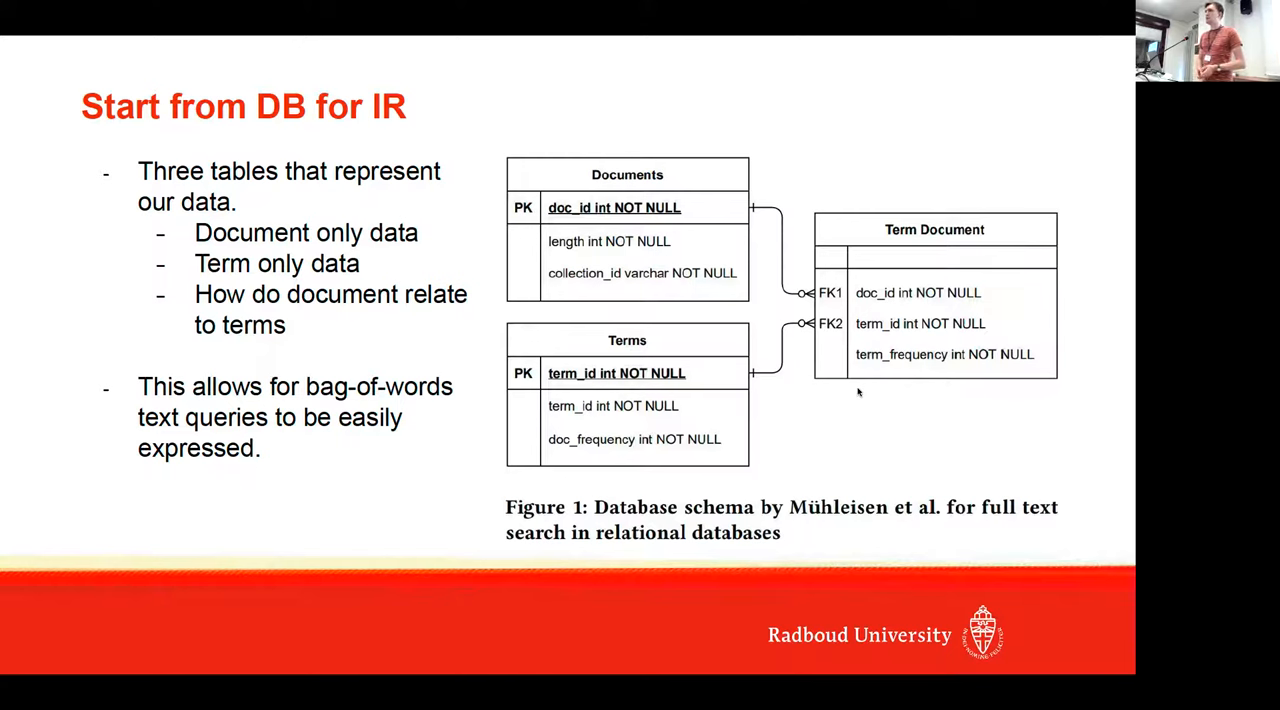
pyautogui.press('Right')
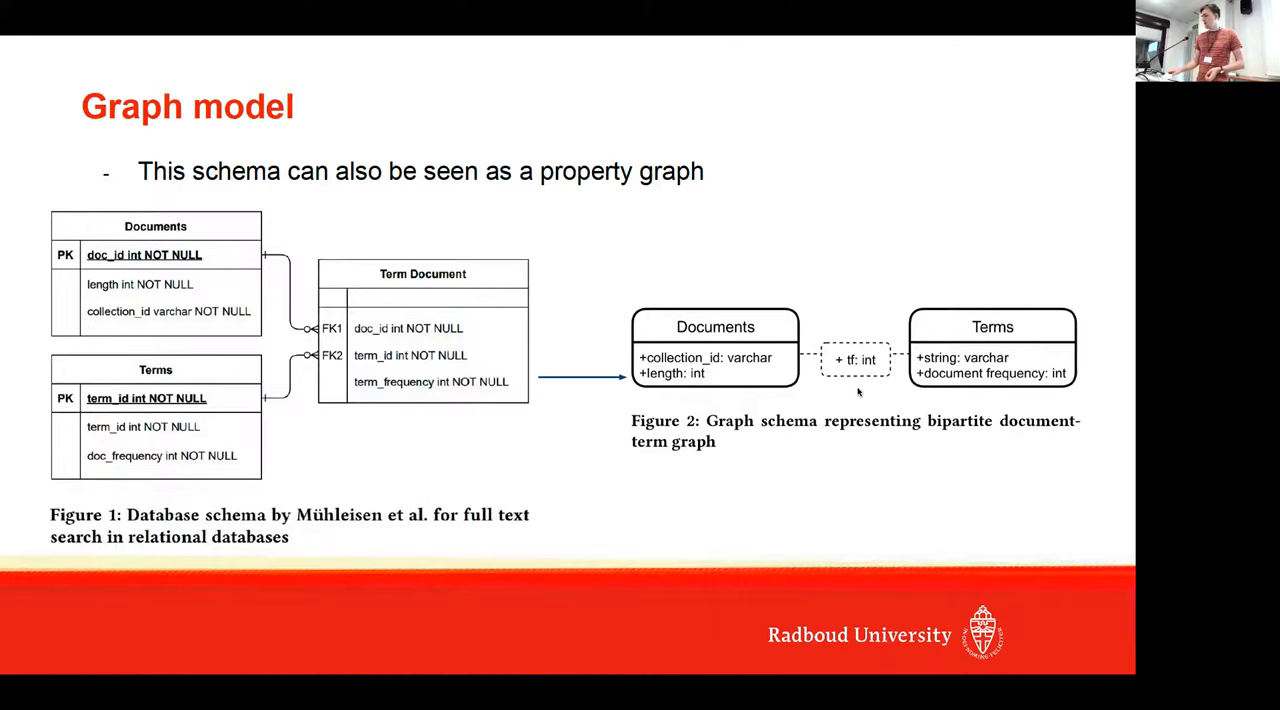
pyautogui.press('Right')
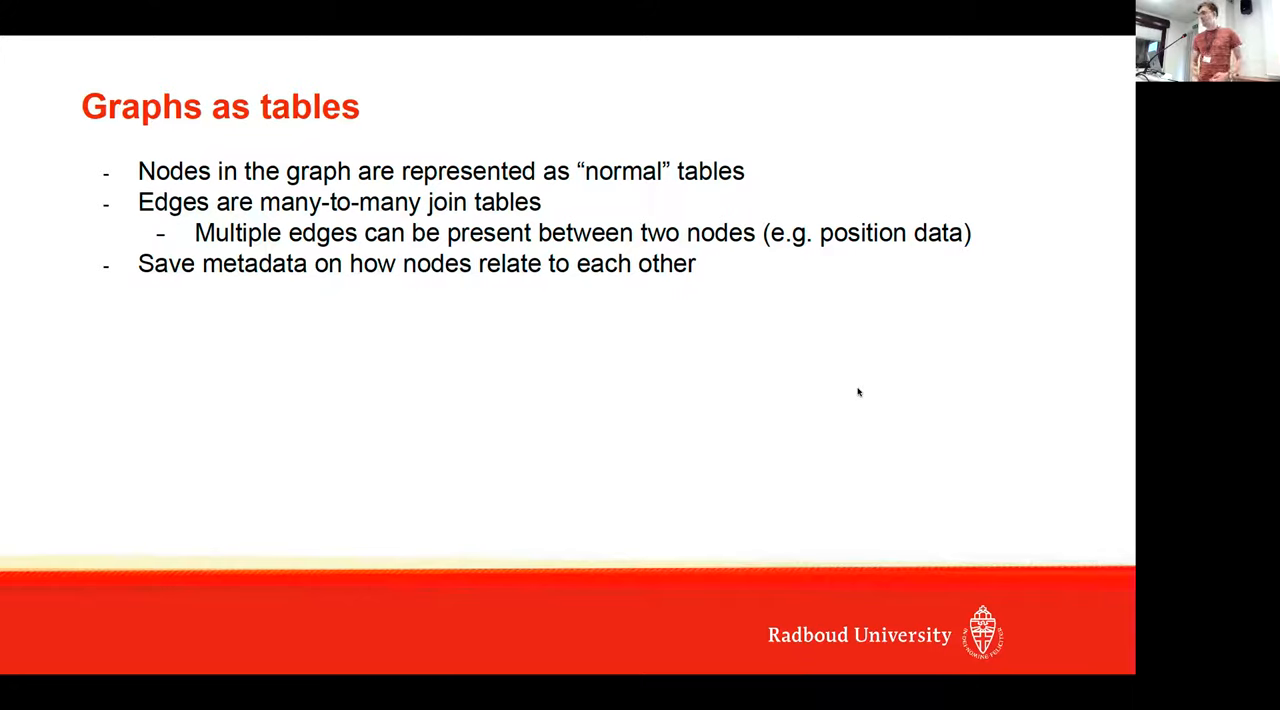
pyautogui.press('Right')
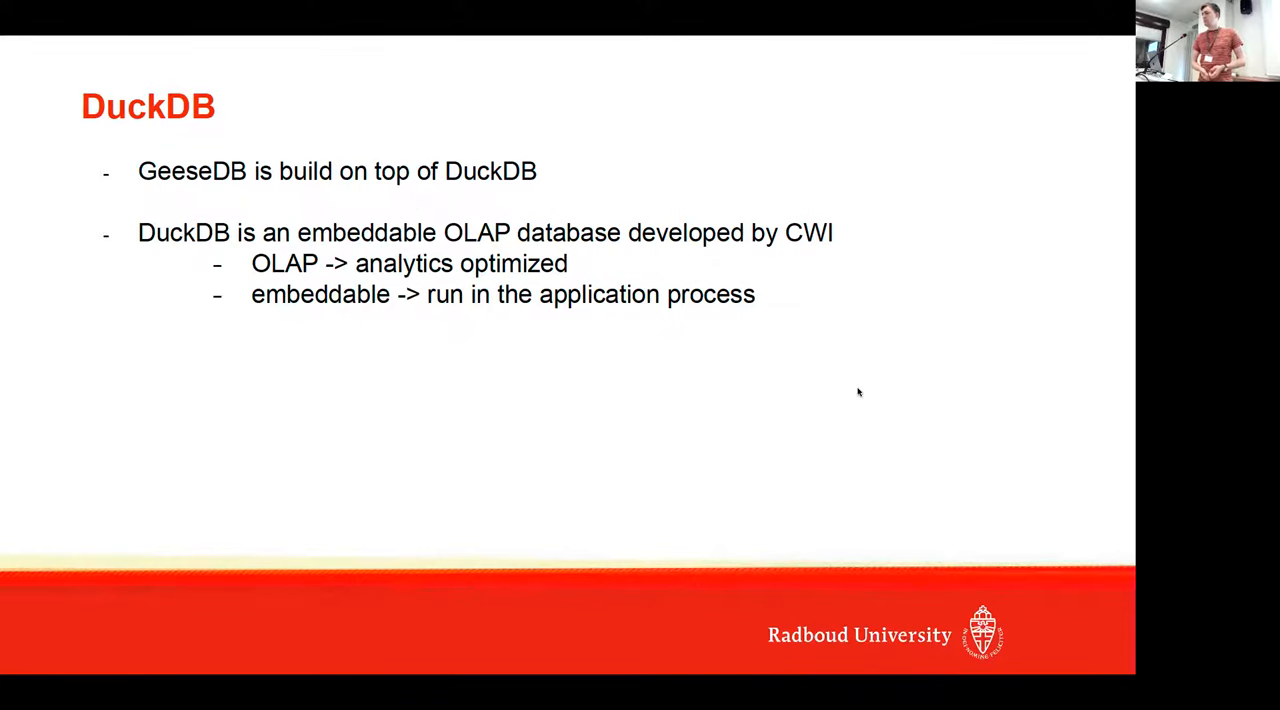
pyautogui.press('Right')
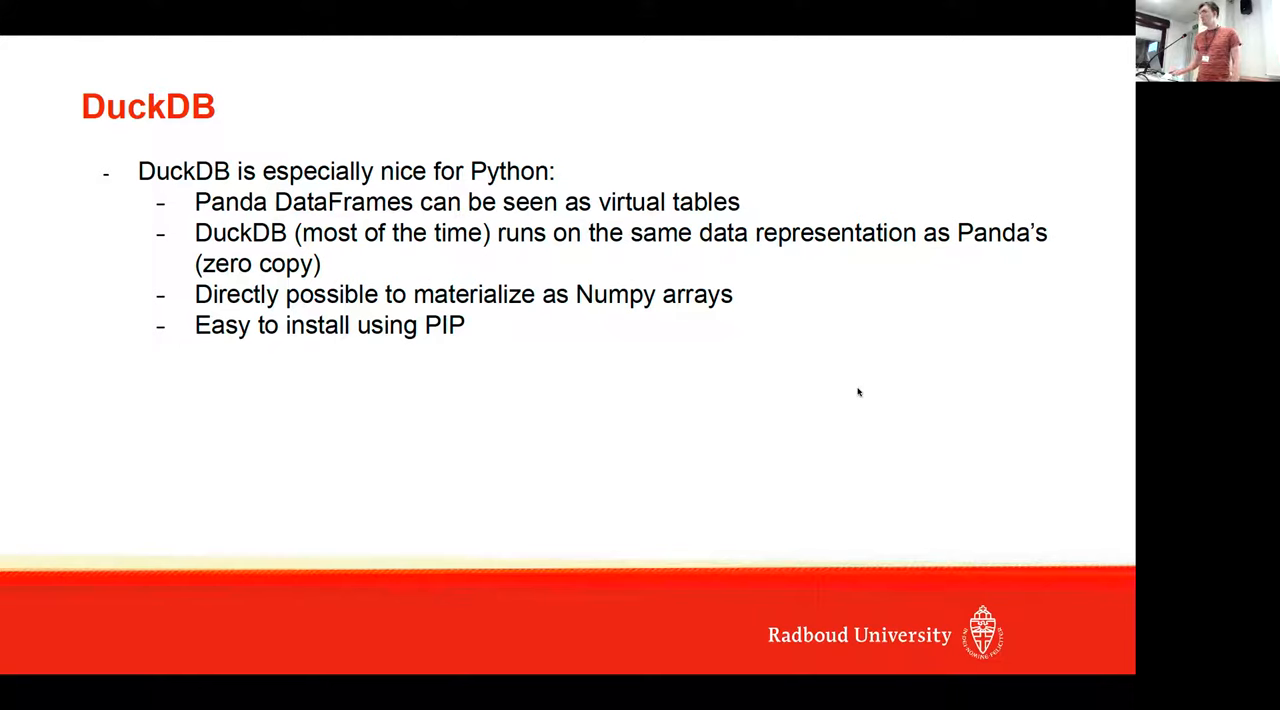
pyautogui.press('Right')
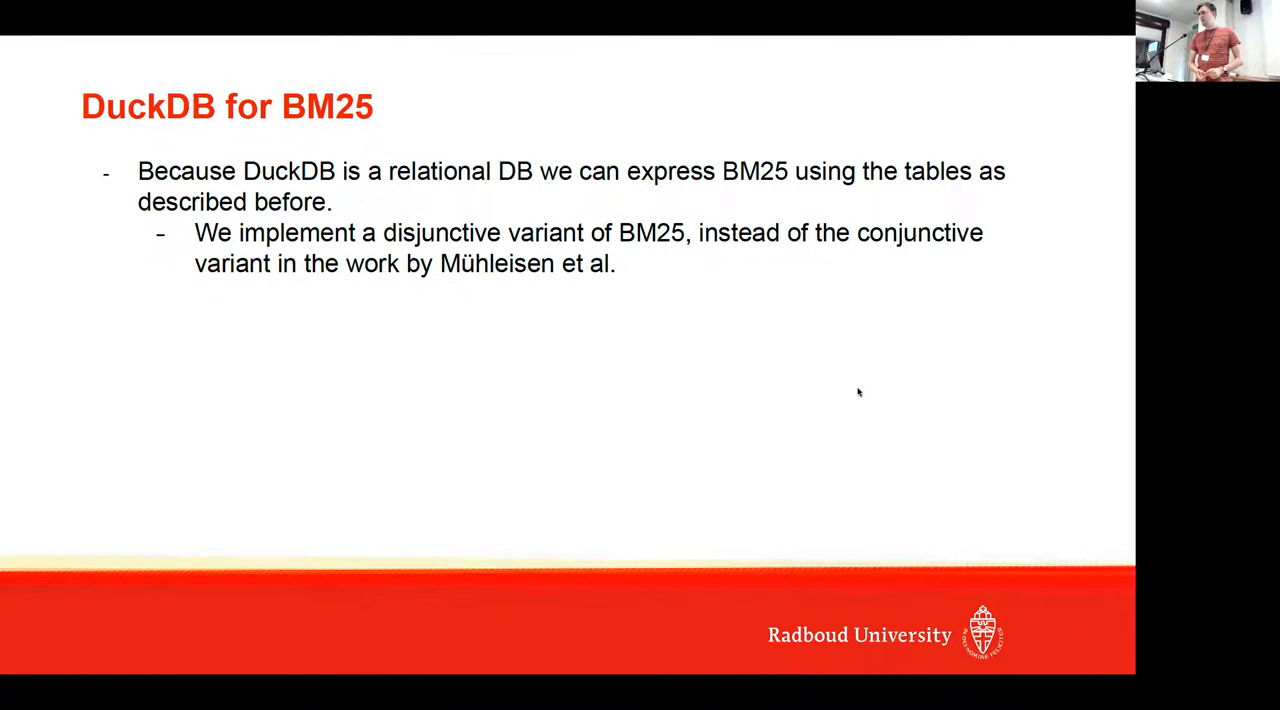
pyautogui.press('Right')
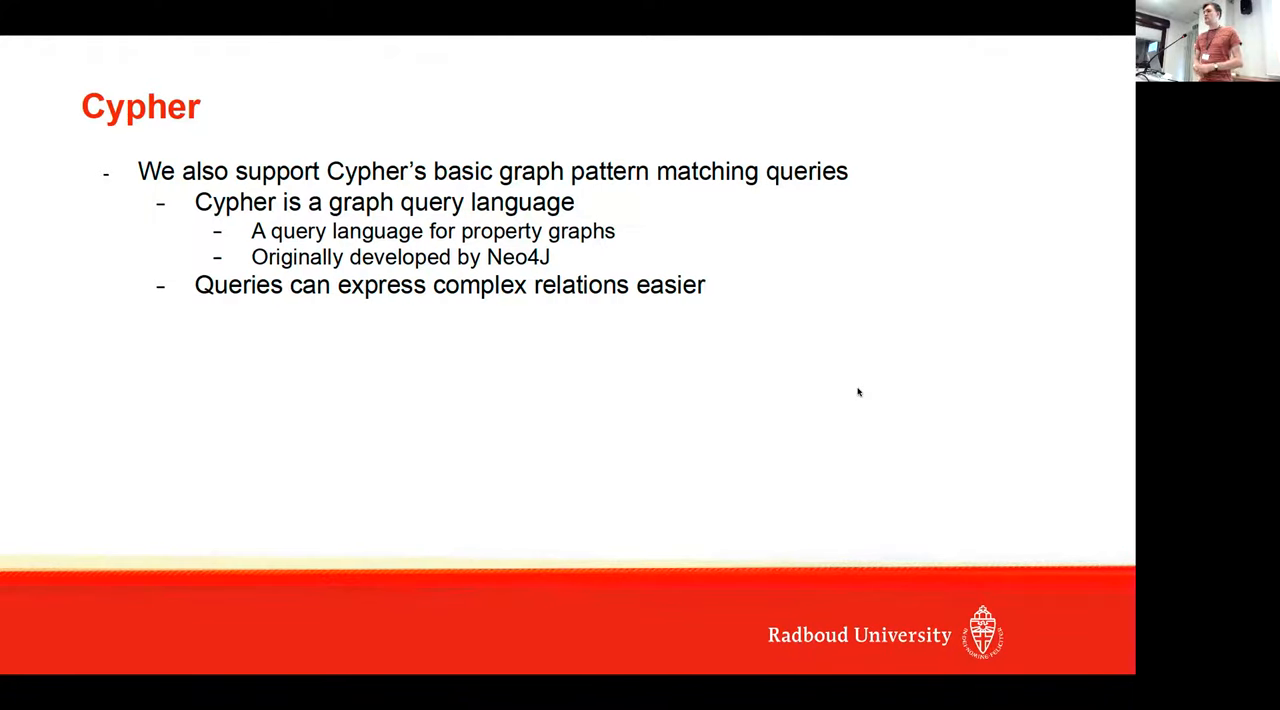
pyautogui.press('Right')
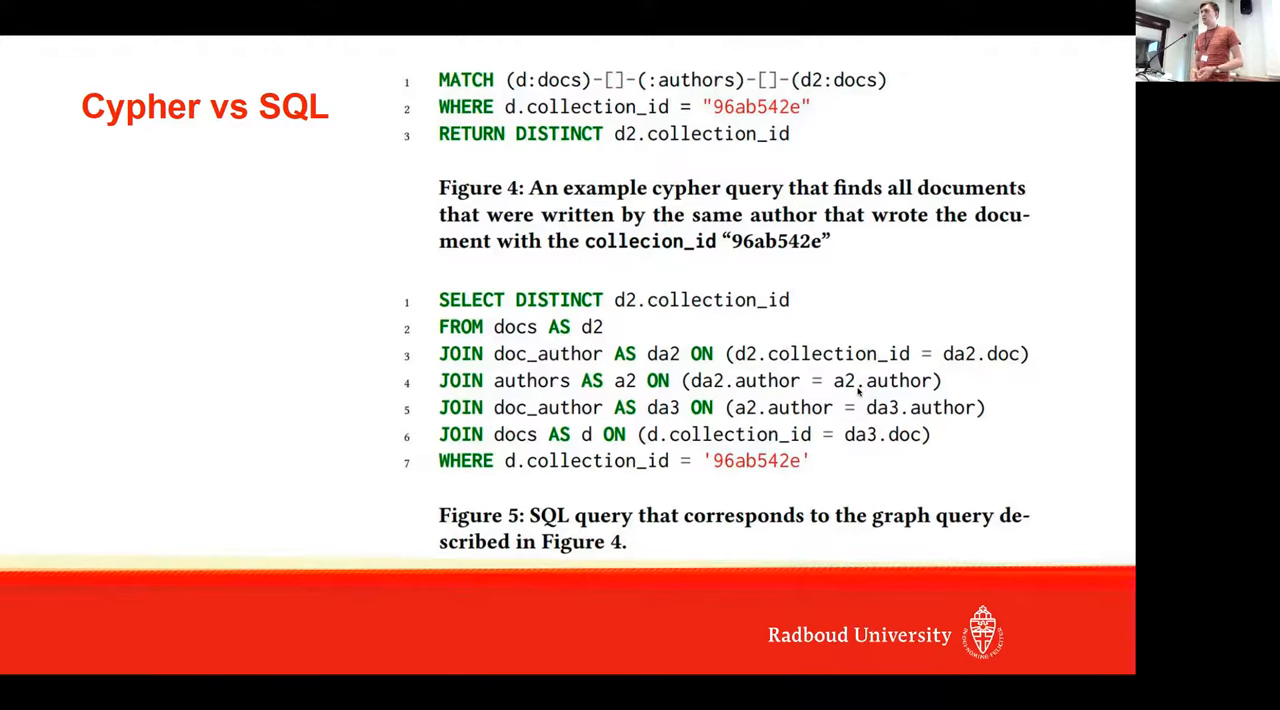
pyautogui.press('Right')
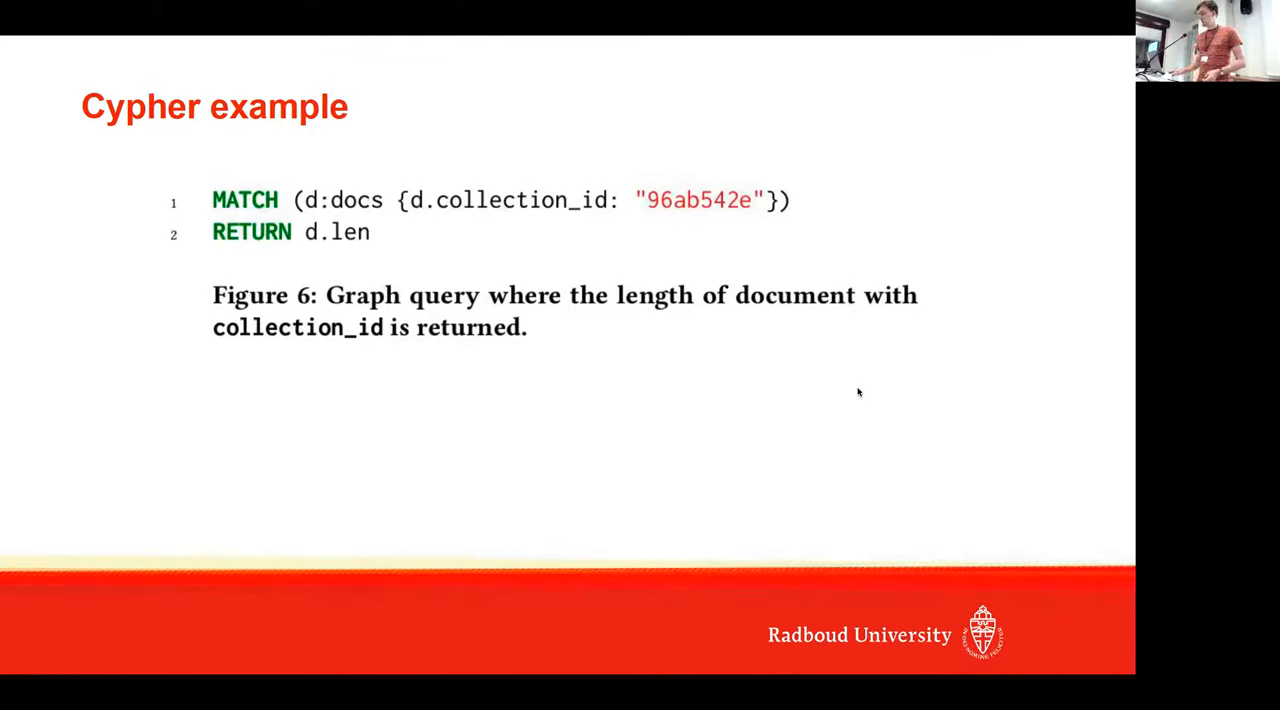
pyautogui.press('Right')
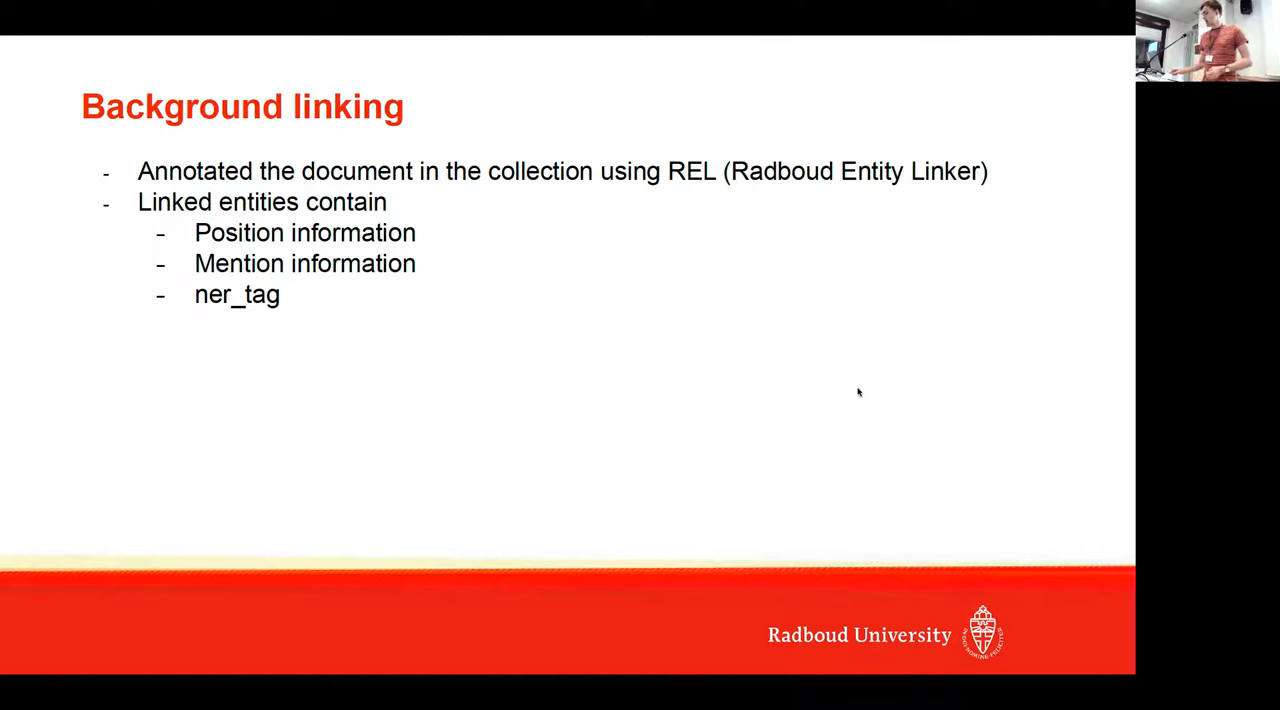
pyautogui.press('Right')
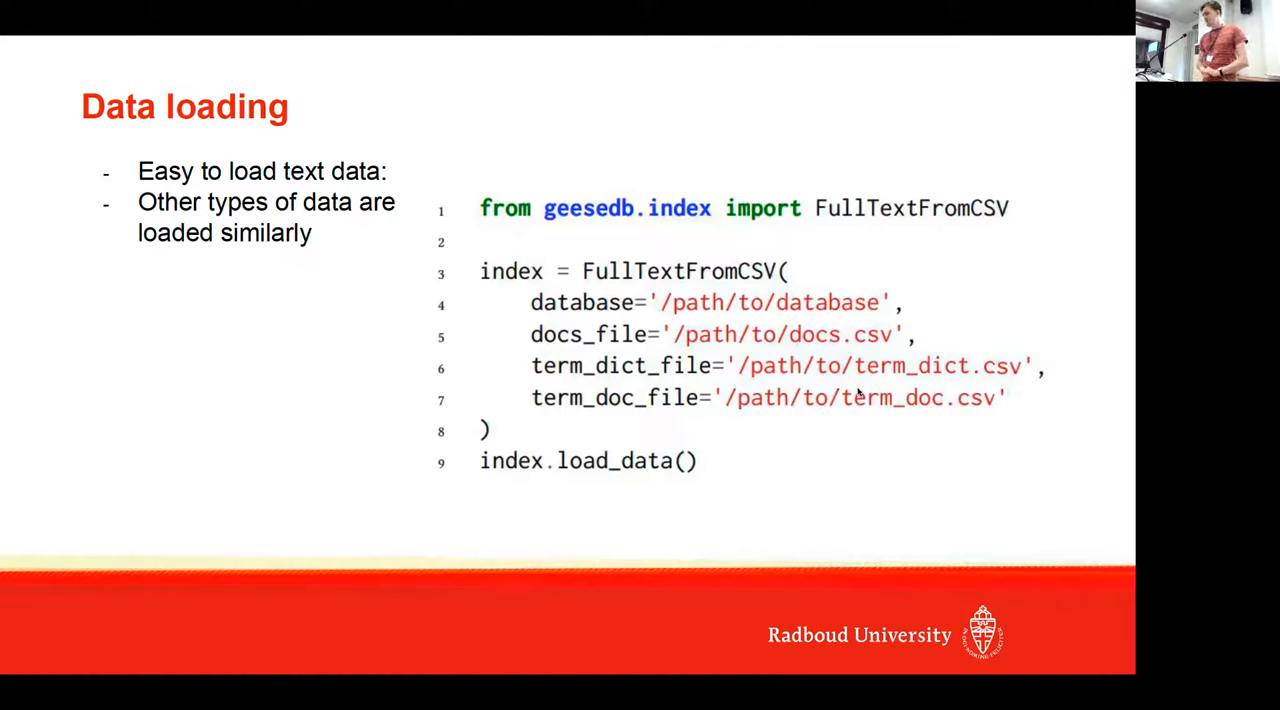
pyautogui.press('Right')
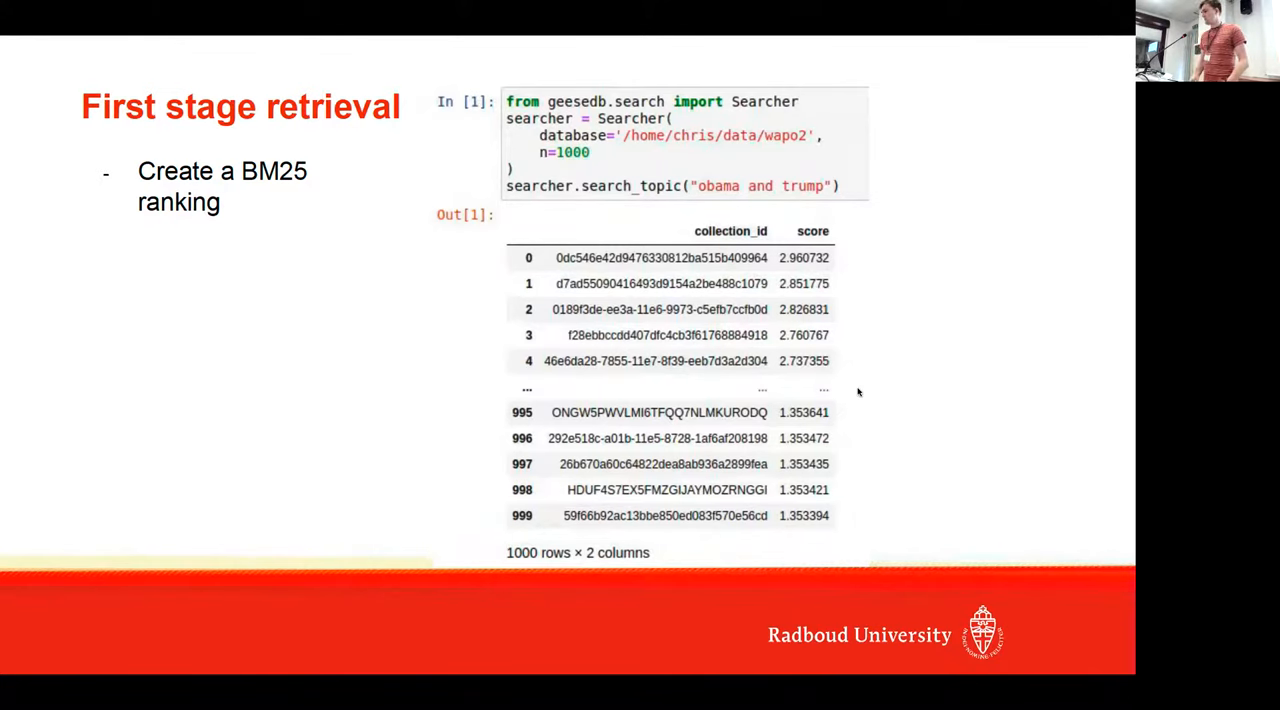
pyautogui.press('Right')
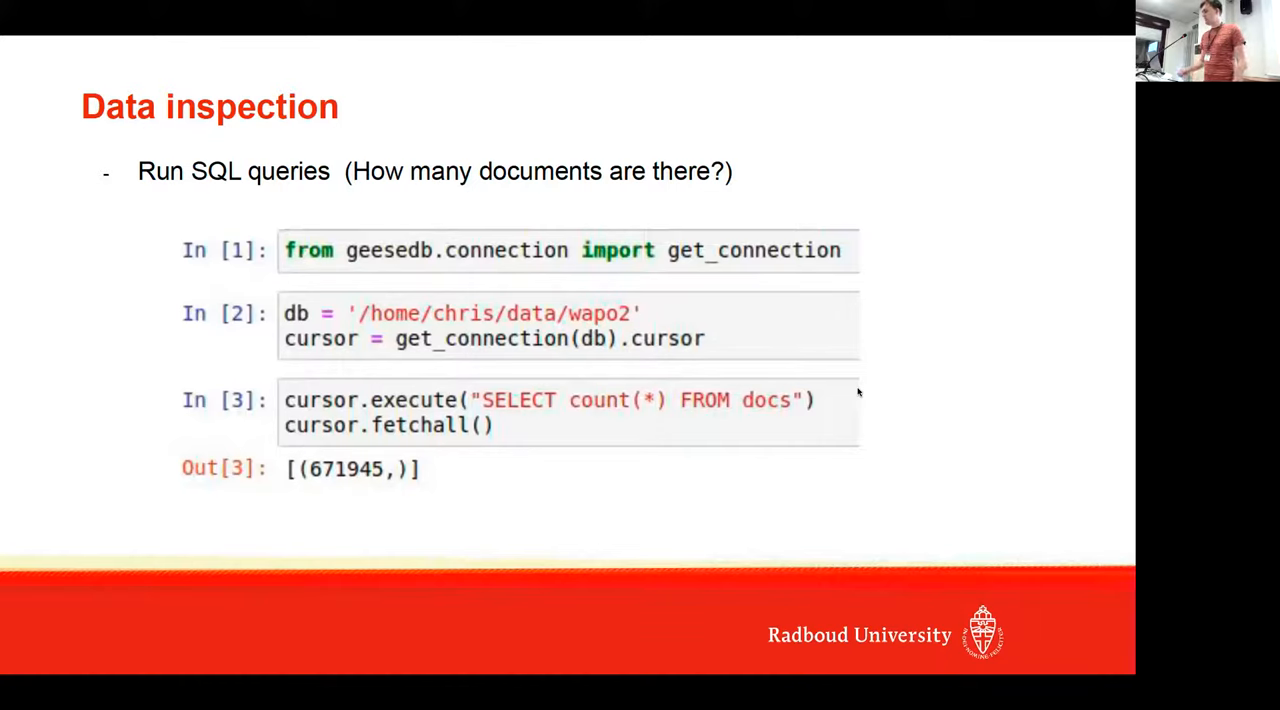
pyautogui.press('Right')
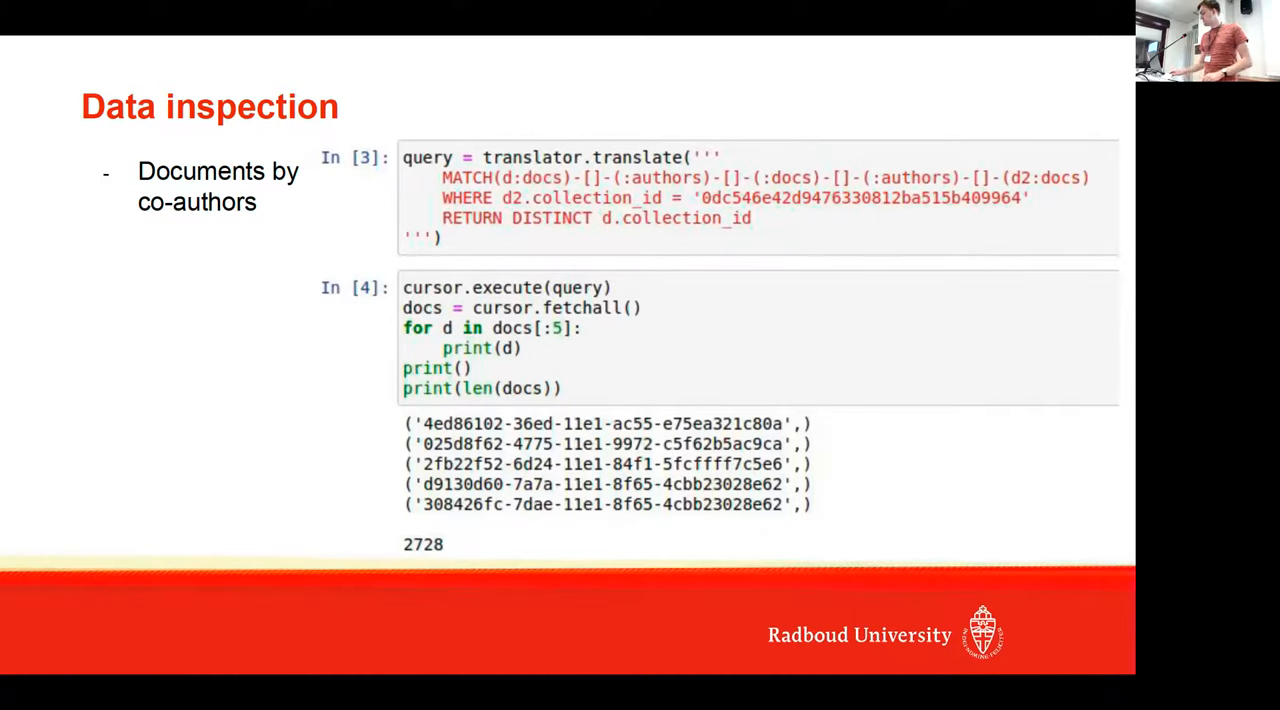
pyautogui.press('right')
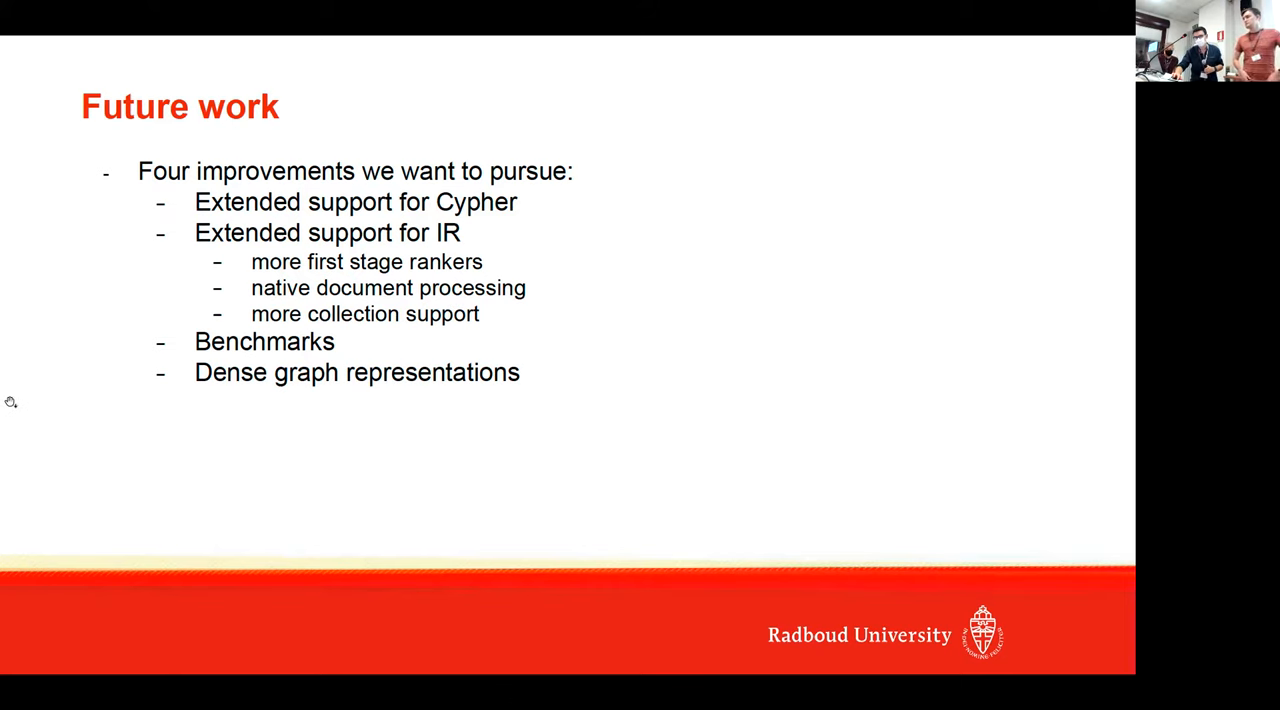
pyautogui.moveTo(415, 545)
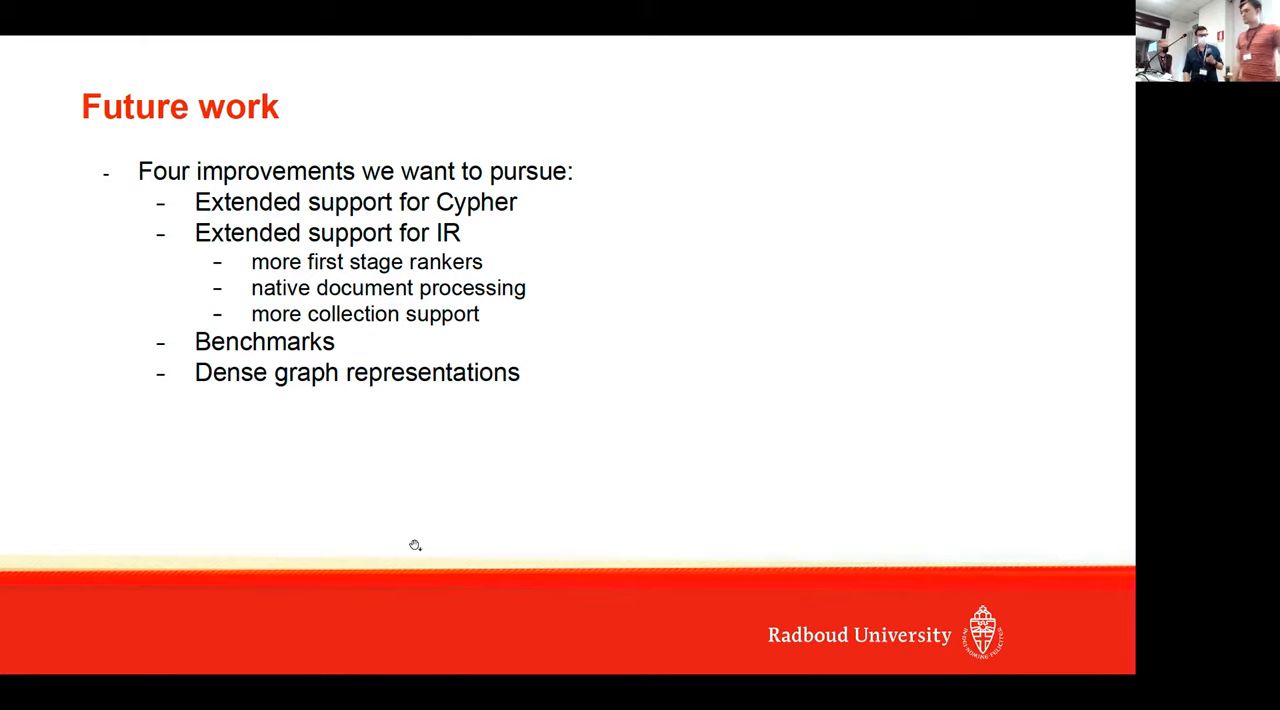